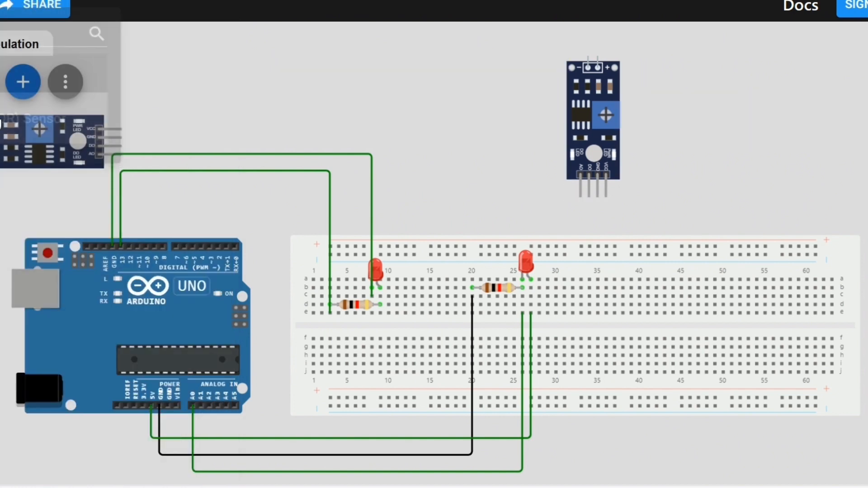
Step: Place the light sensor module sideways above the breadboard circuit, leaving it unwired and deselected
drag(53, 139, 199, 91)
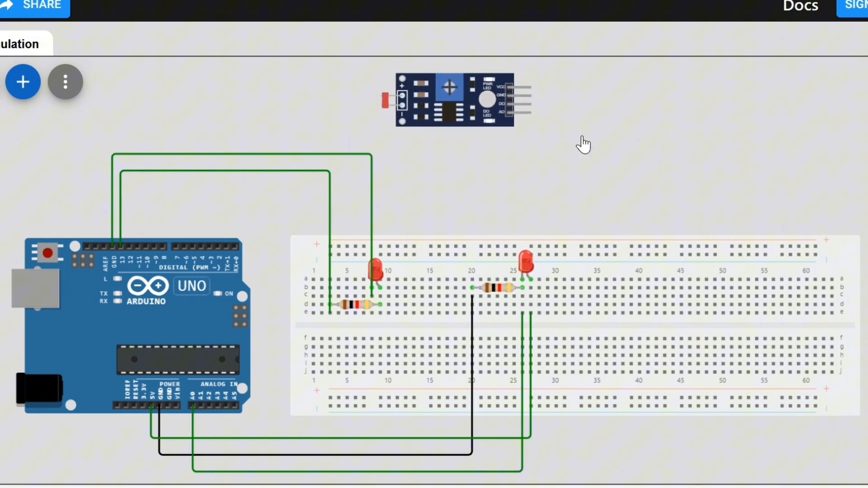
click(488, 113)
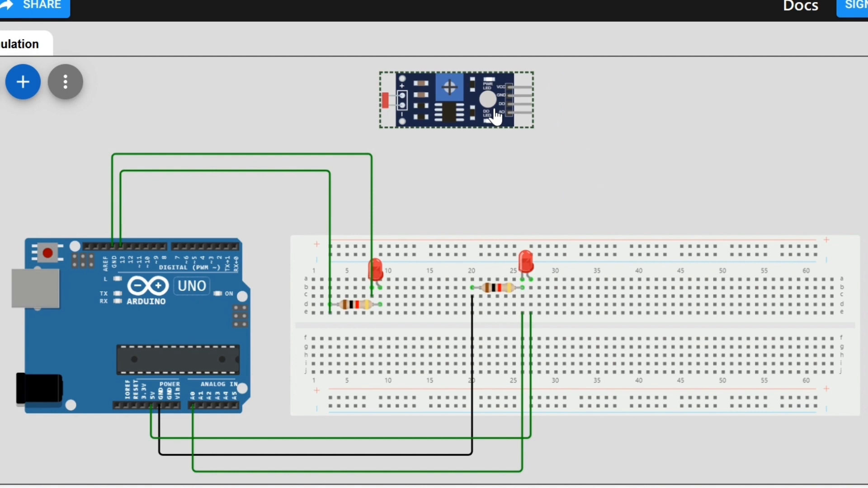
click(525, 260)
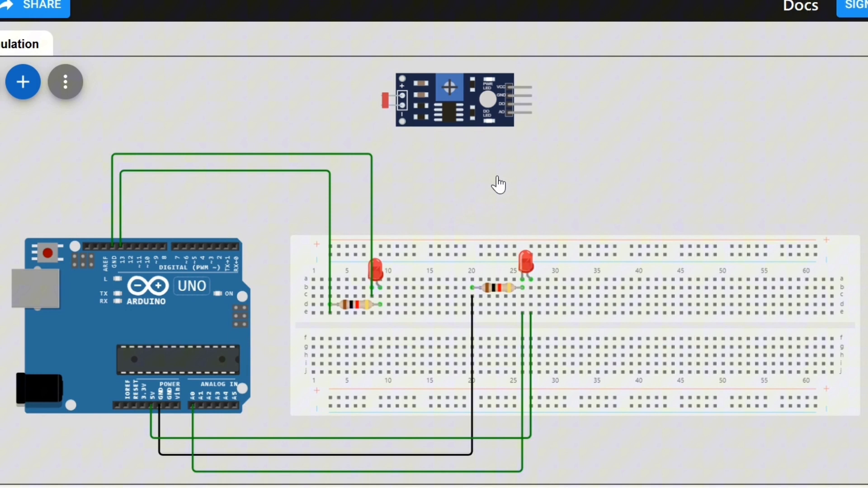
mouse_move(332, 196)
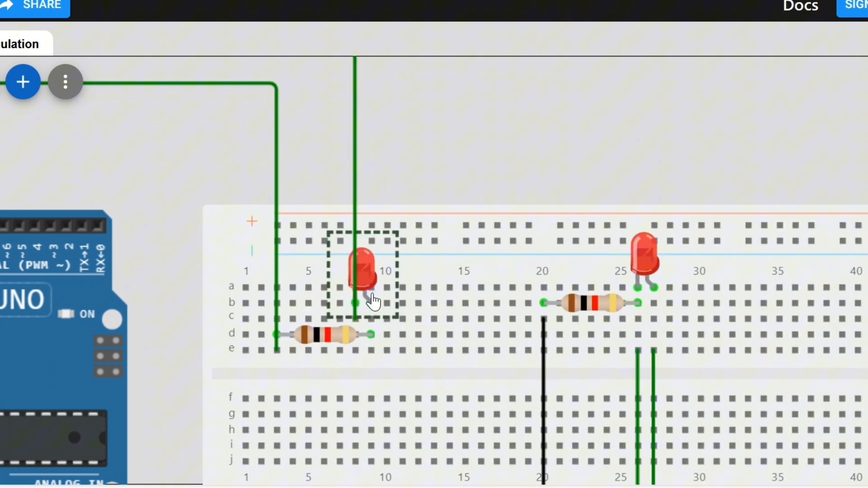
mouse_move(363, 293)
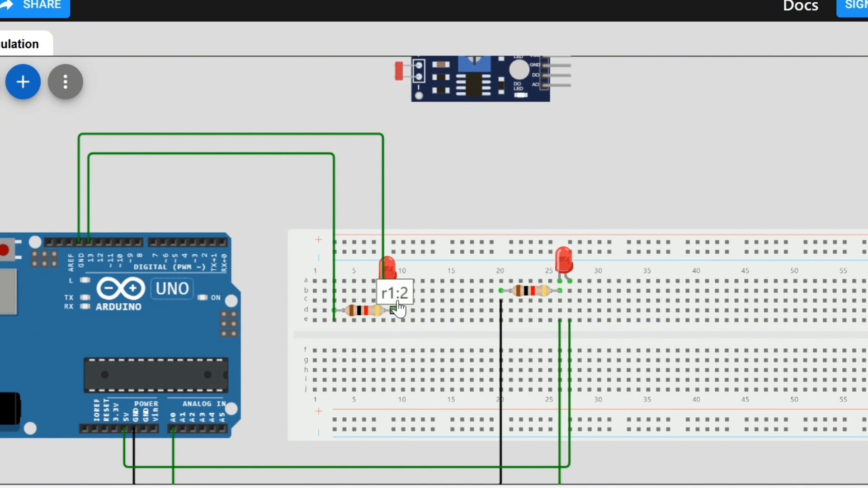
mouse_move(677, 138)
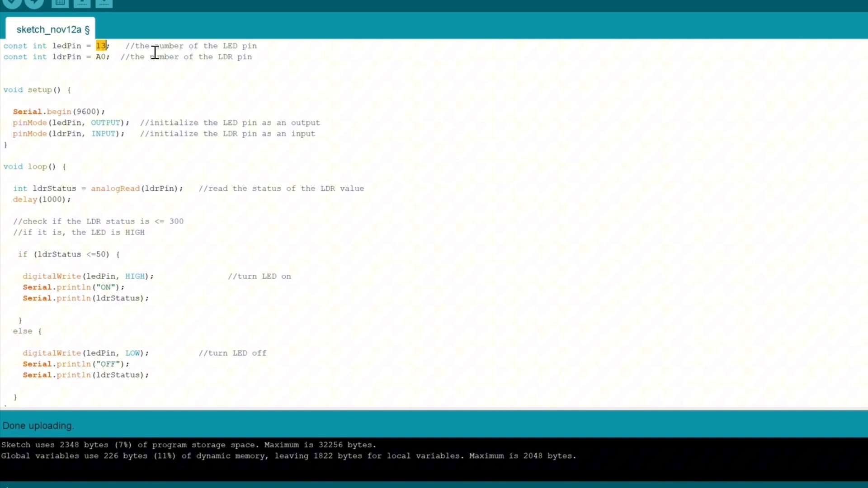
mouse_move(75, 57)
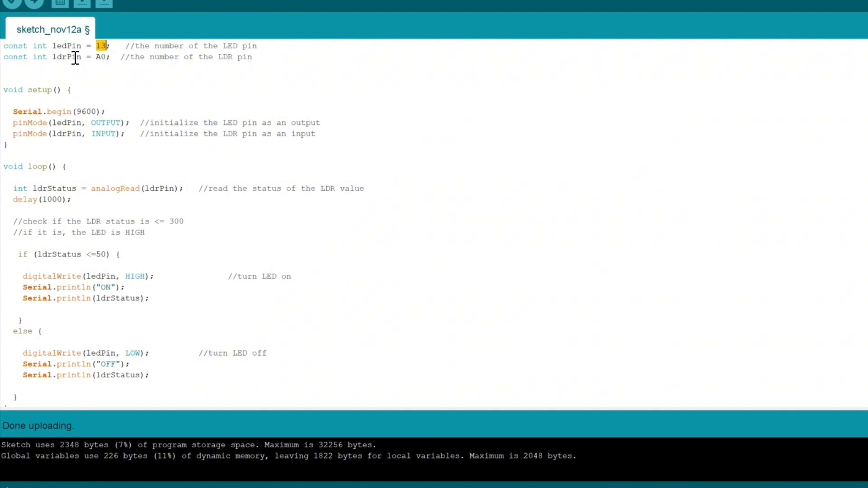
mouse_move(98, 57)
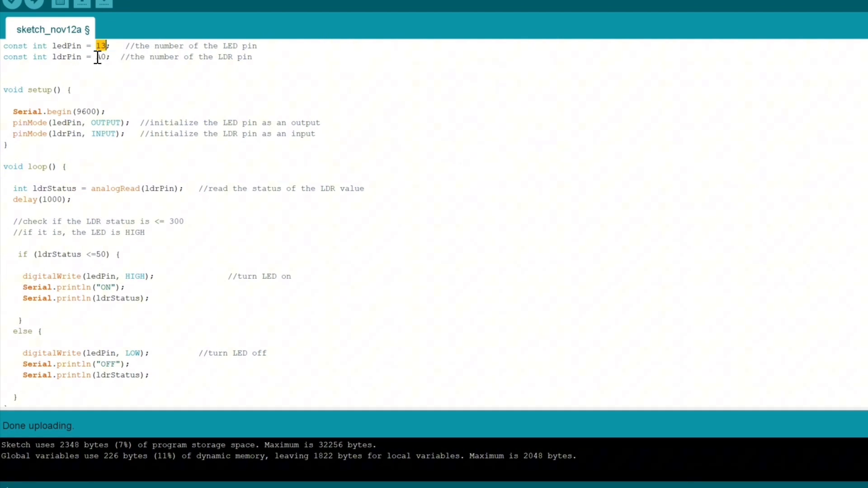
text(A)
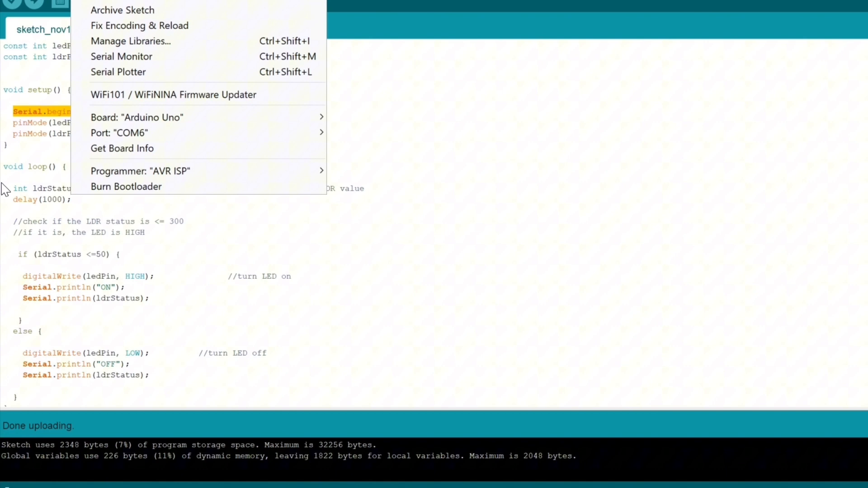
click(358, 128)
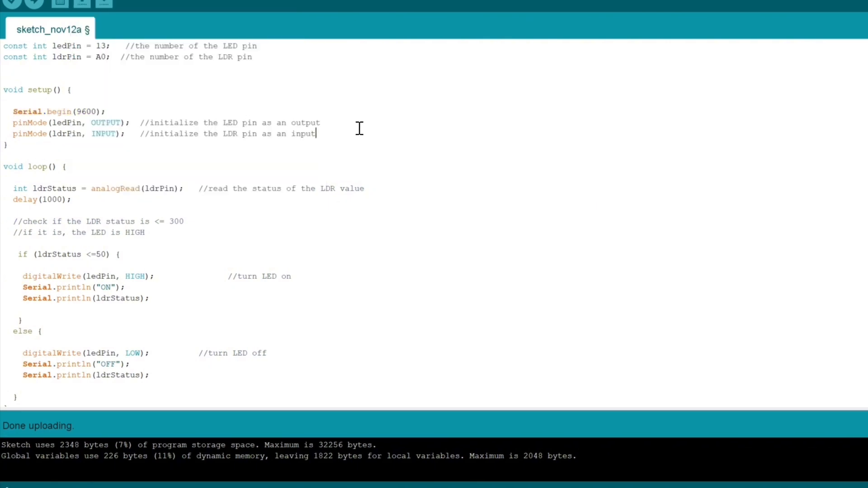
mouse_move(205, 123)
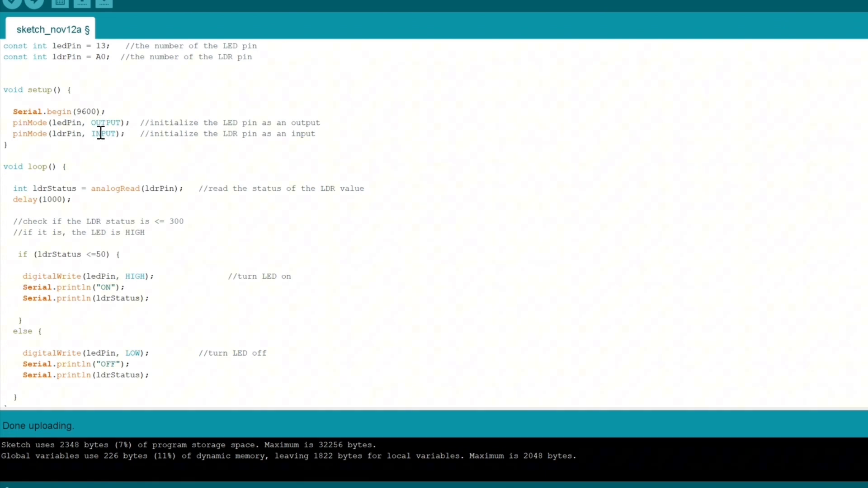
double_click(103, 134)
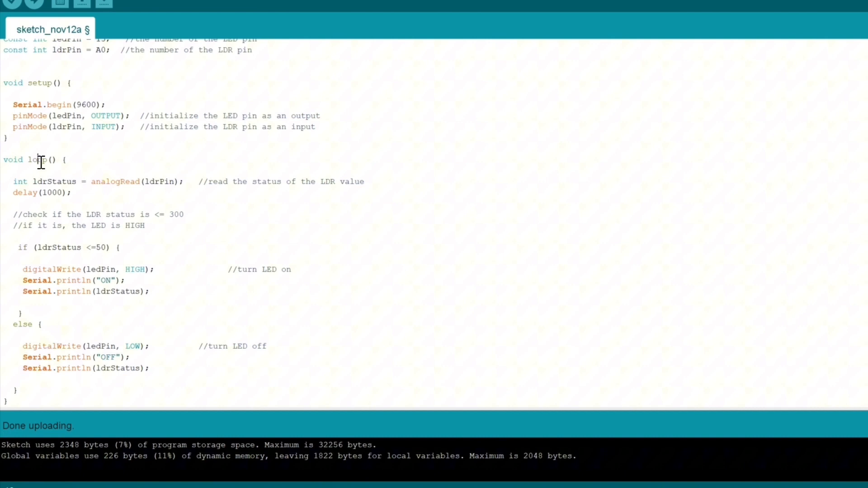
double_click(37, 159)
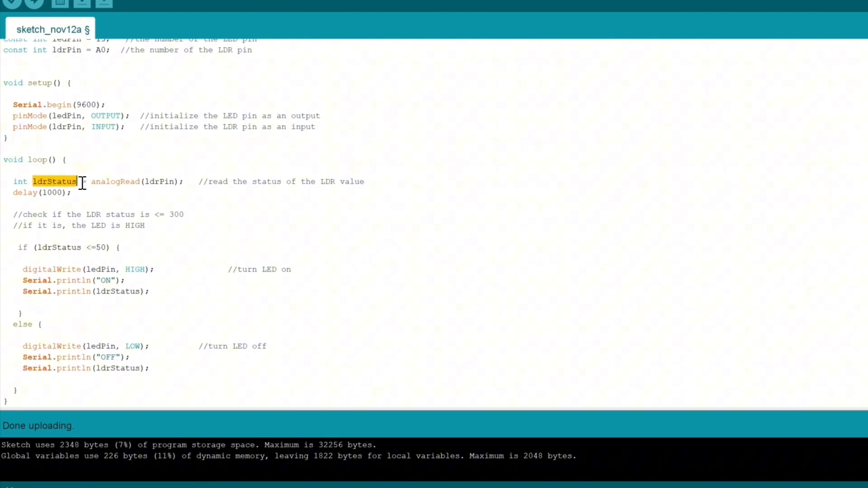
double_click(115, 181)
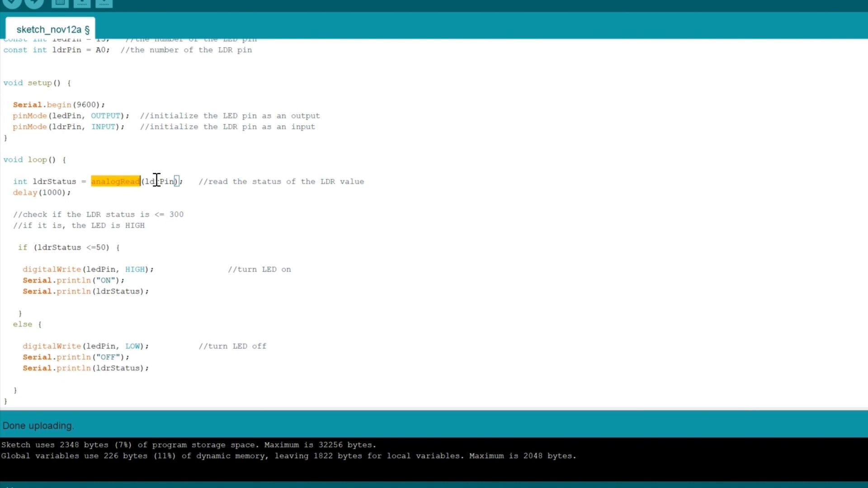
double_click(161, 181)
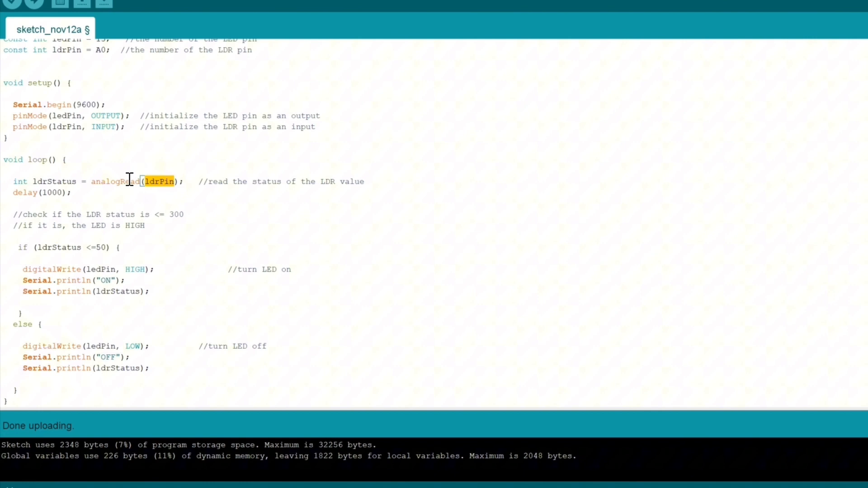
double_click(55, 181)
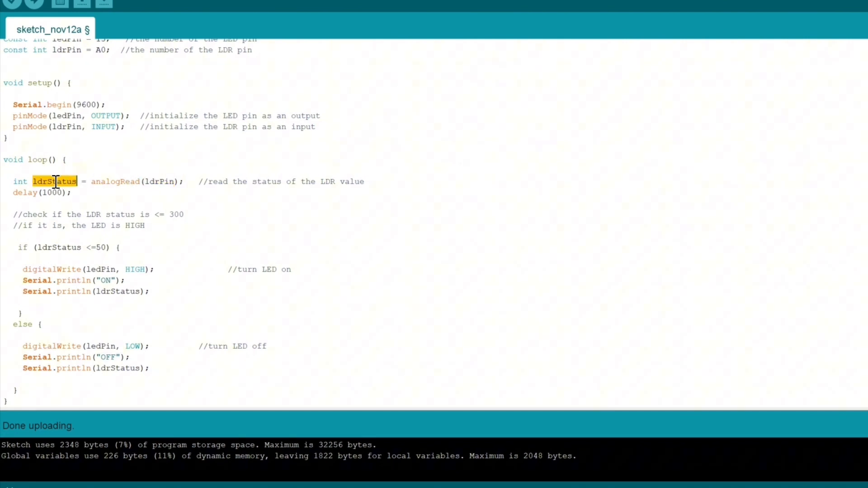
triple_click(55, 181)
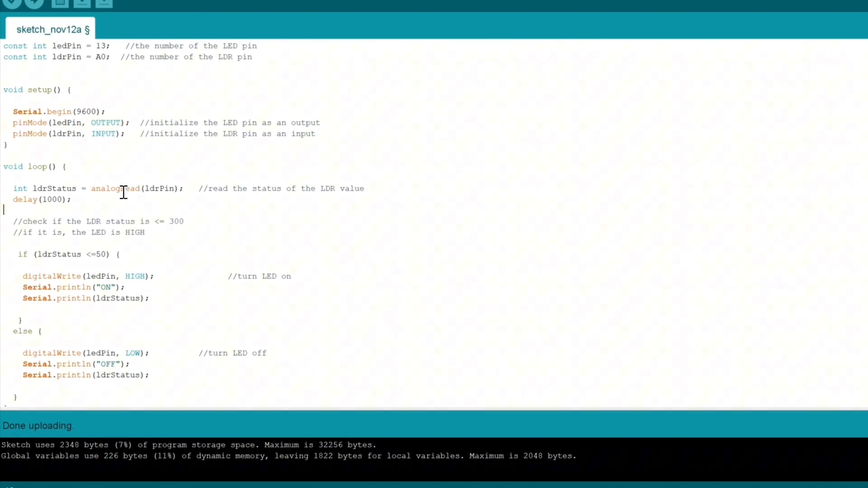
mouse_move(91, 211)
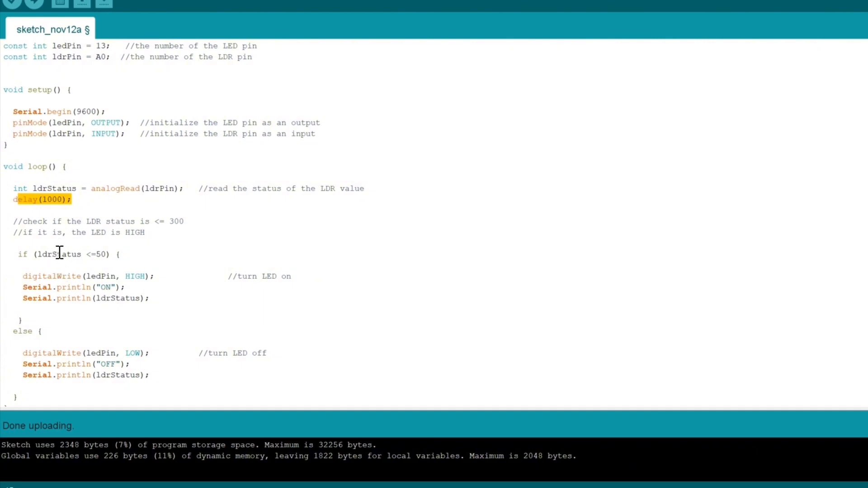
Step: Highlight ldrStatus in the if condition and the three LED-on lines that print ON
double_click(58, 255)
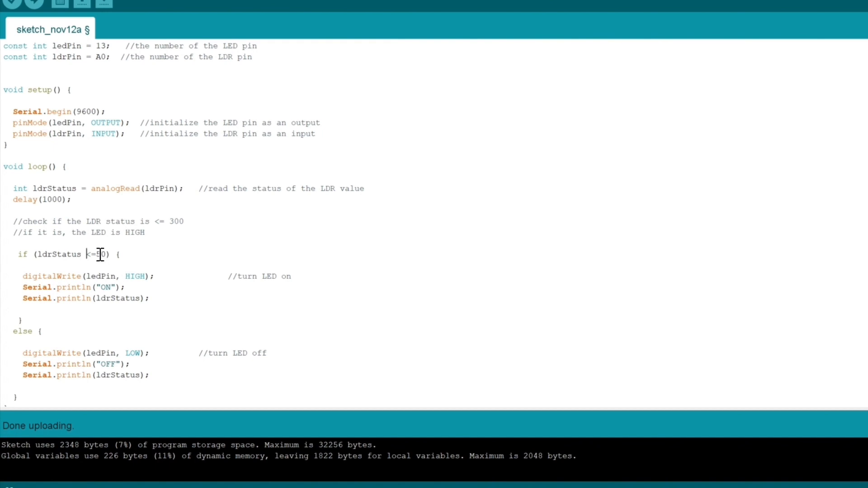
double_click(58, 254)
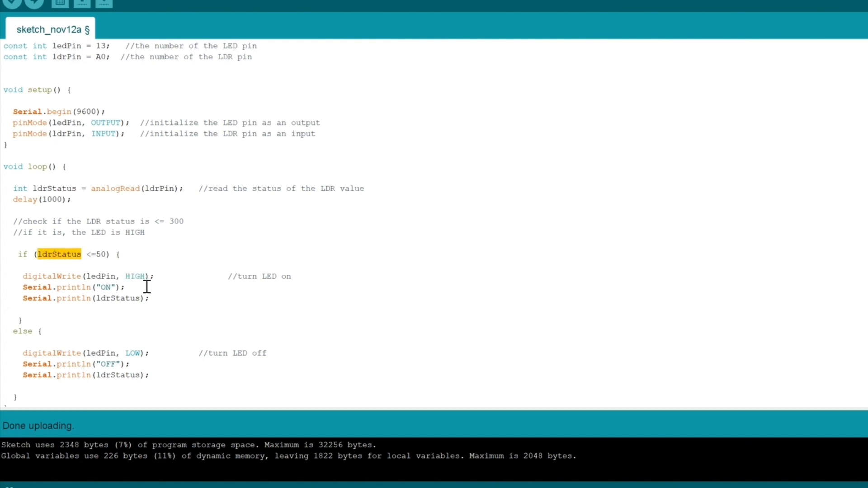
drag(23, 276, 150, 298)
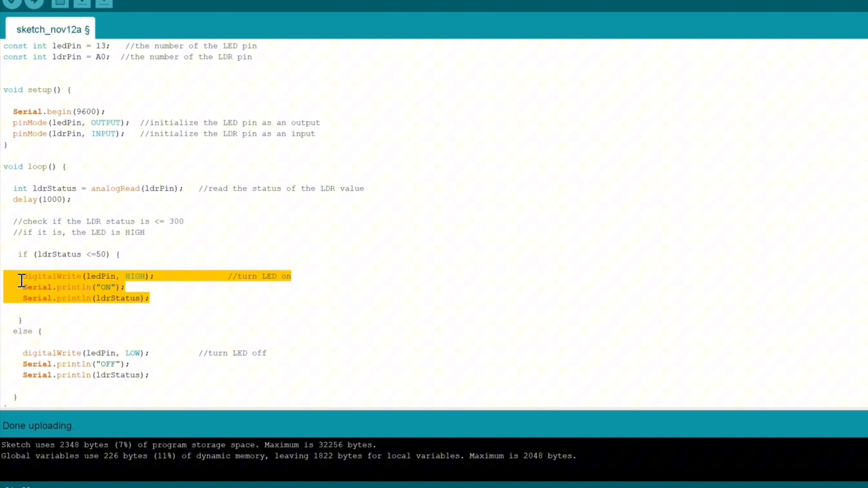
click(67, 280)
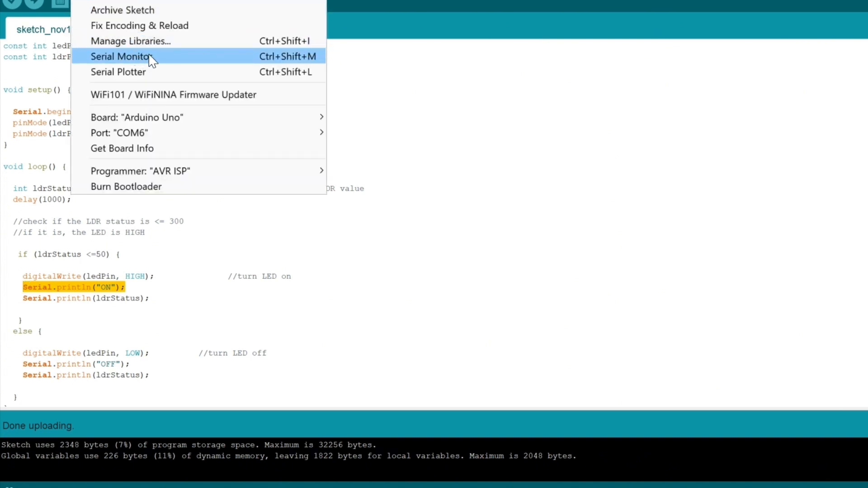
mouse_move(184, 62)
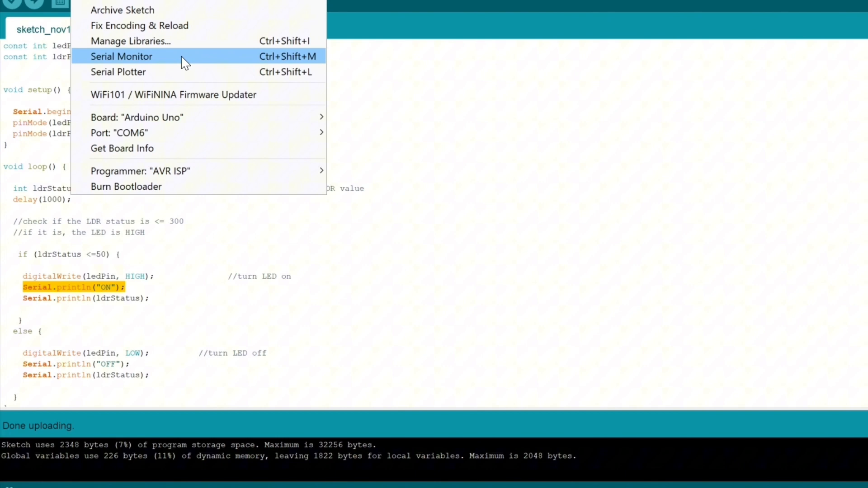
mouse_move(180, 66)
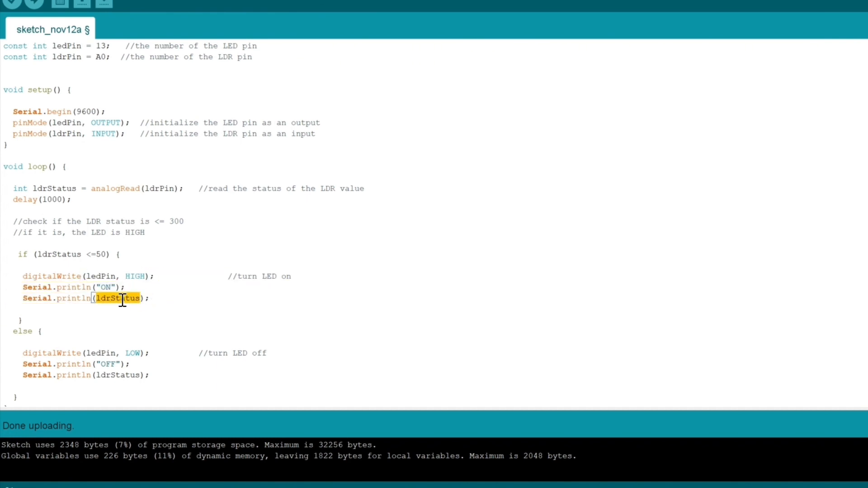
mouse_move(106, 276)
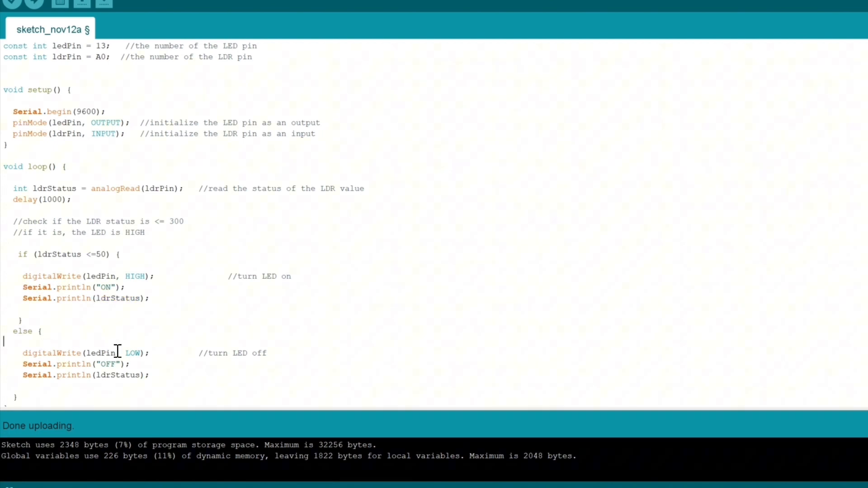
mouse_move(121, 364)
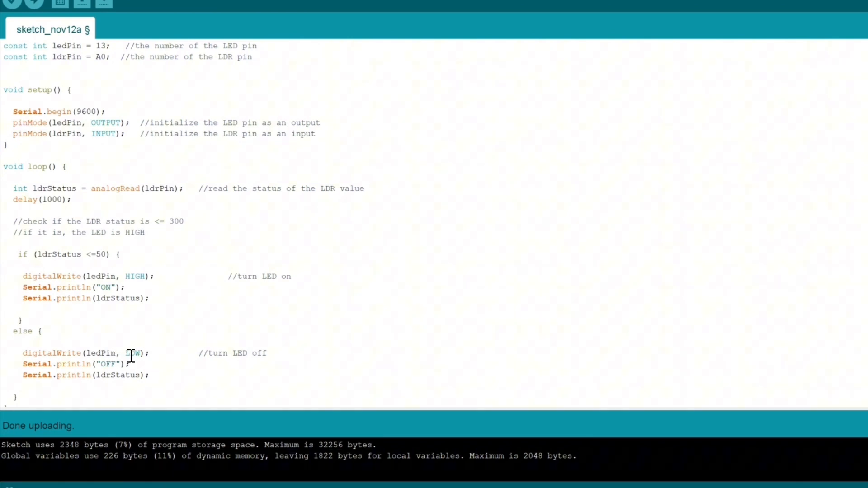
Step: Highlight the else block that turns the LED off and the threshold value 50
double_click(133, 353)
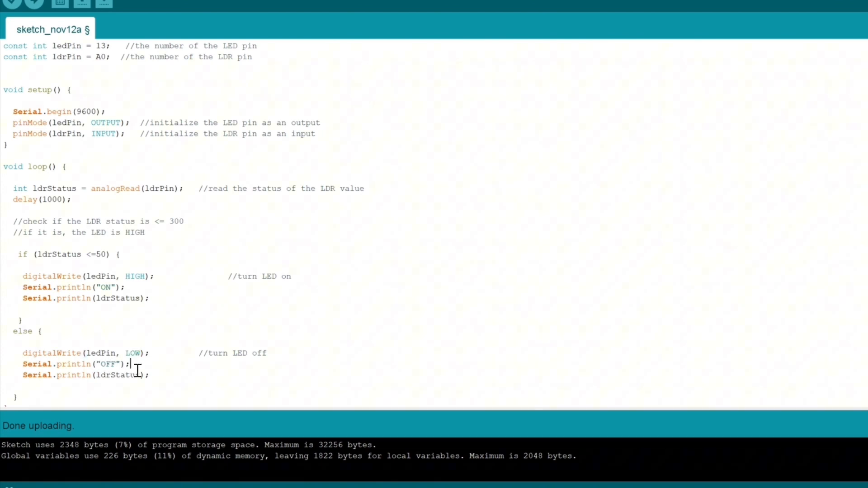
triple_click(73, 363)
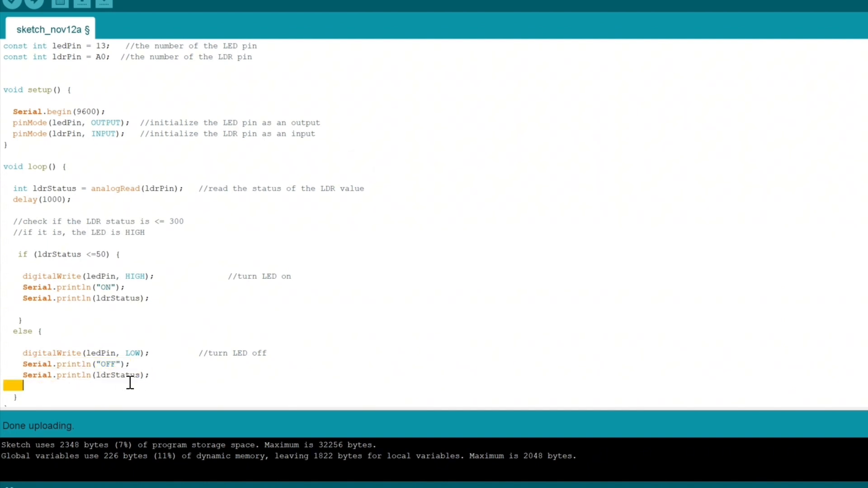
double_click(116, 376)
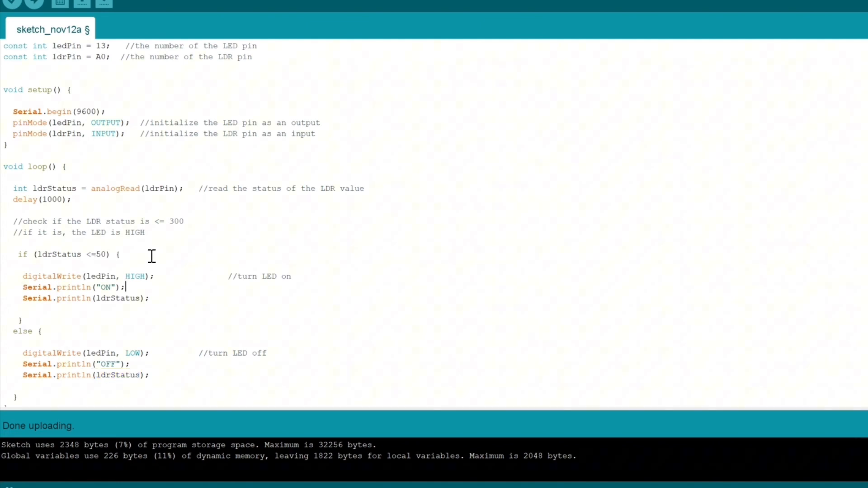
double_click(101, 254)
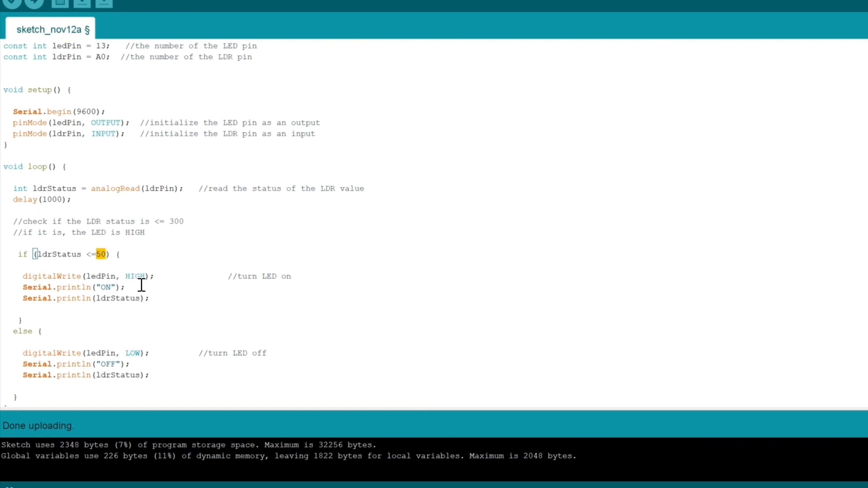
mouse_move(658, 393)
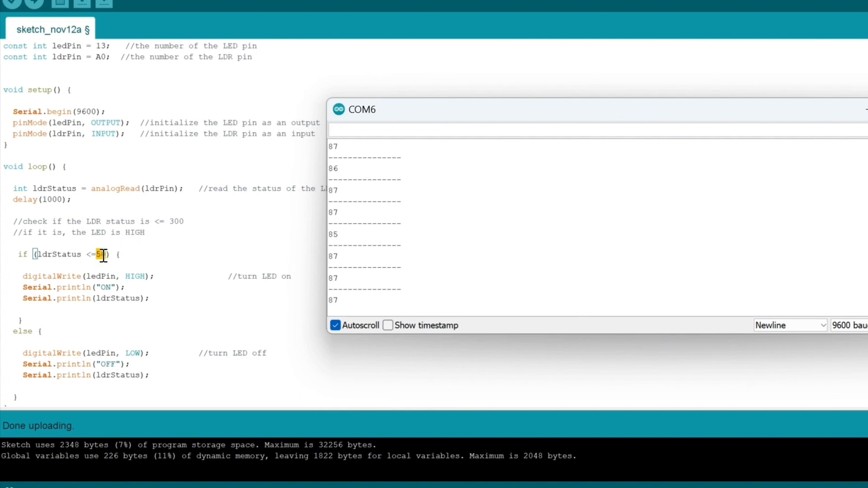
Step: Type and remove a stray 0 in the Serial Monitor input while readings stream around 85–87
text(0)
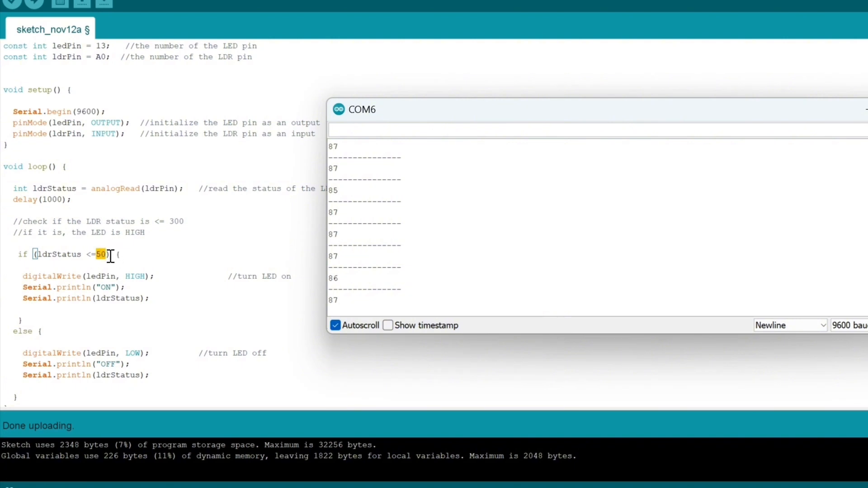
key(Backspace)
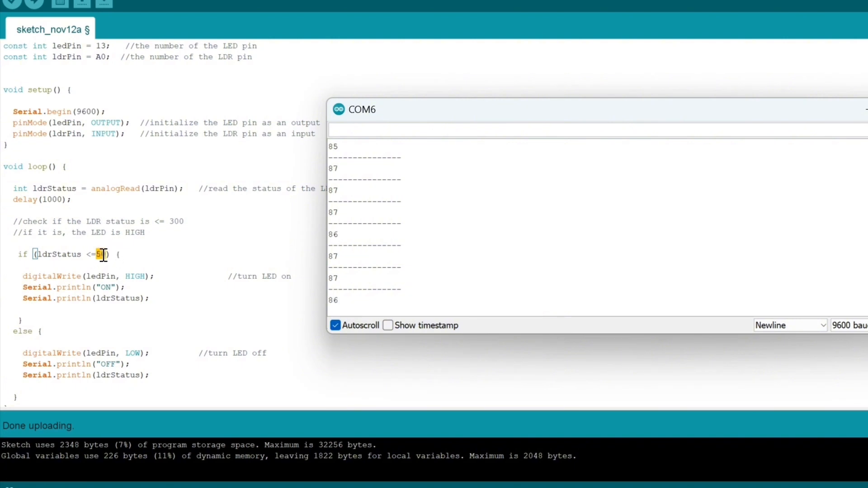